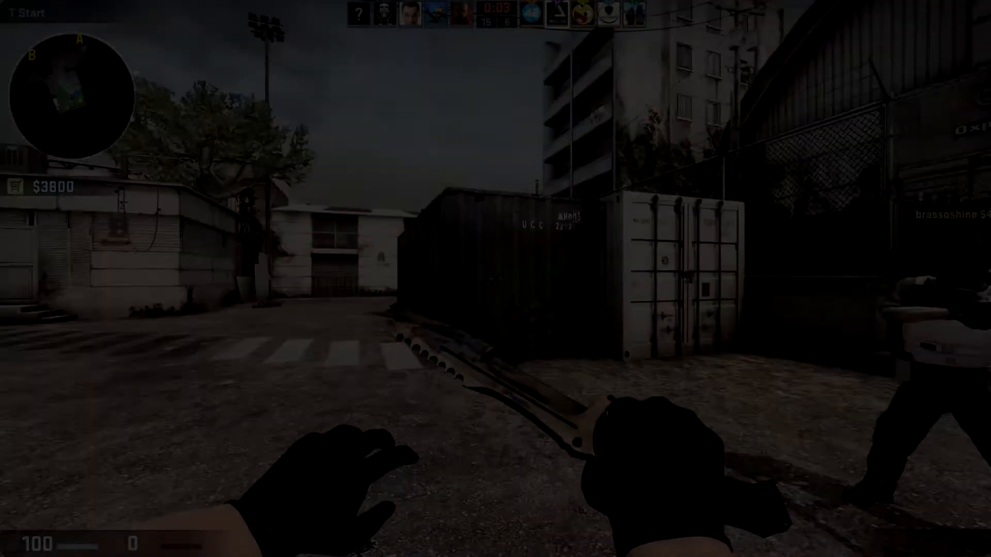
Open the buy menu in round 22 and play until dying and spectating a sniper teammate
key("b")
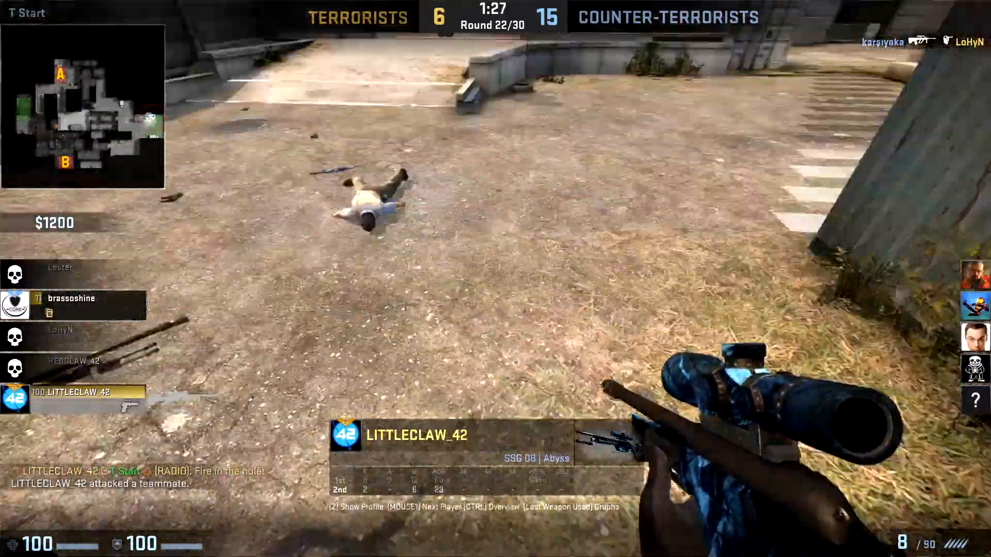
left_click(495, 278)
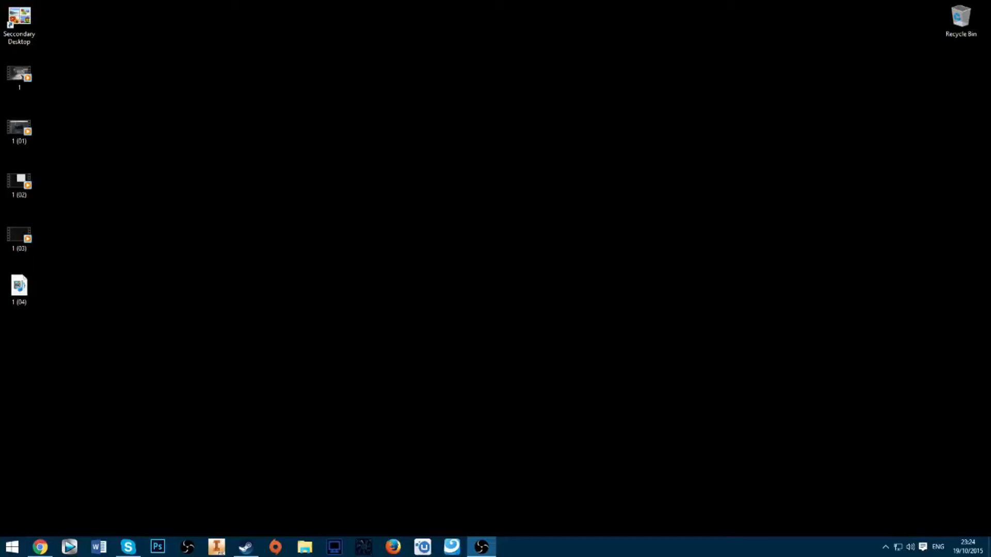
Launch Vegas Pro 12.0 with the CS:GO clip paused on the buy-zone alert frame
left_click(19, 286)
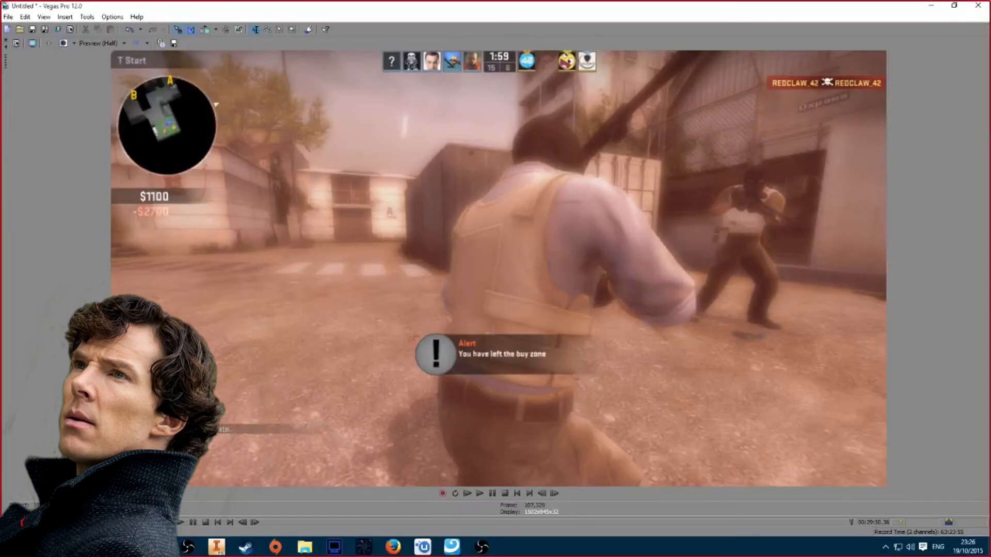
mouse_move(228, 438)
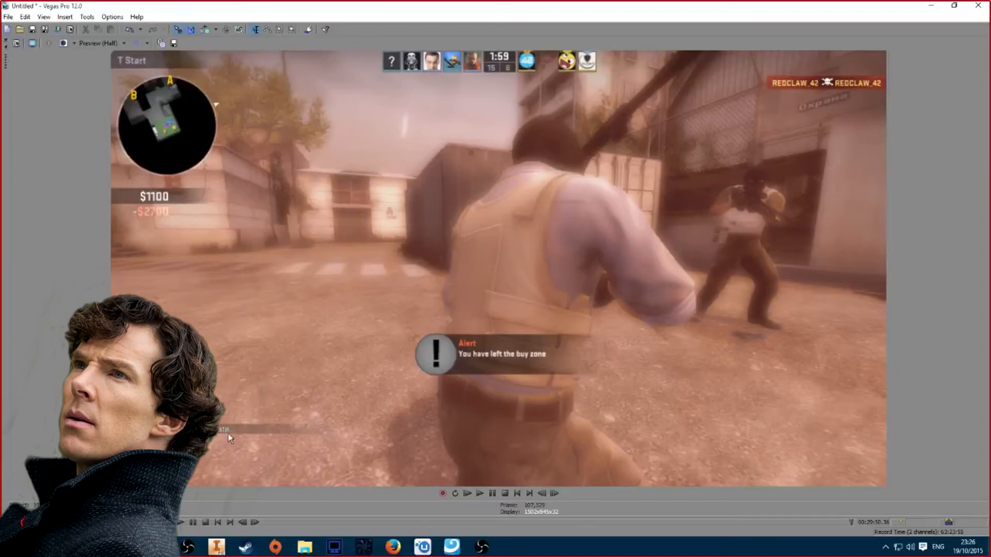